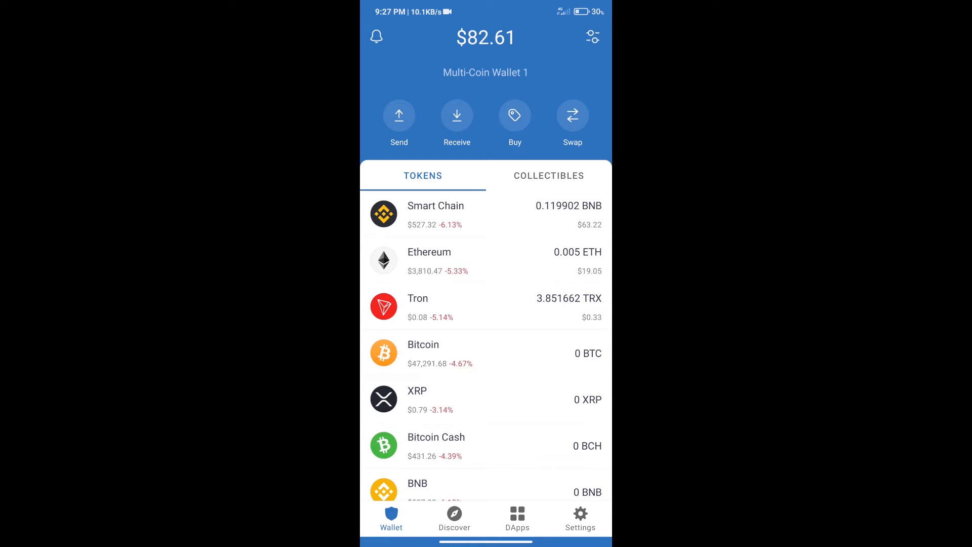
Step: Leave the BNB purchase screen and go to the DApps browser to reach PancakeSwap's swap page
click(515, 116)
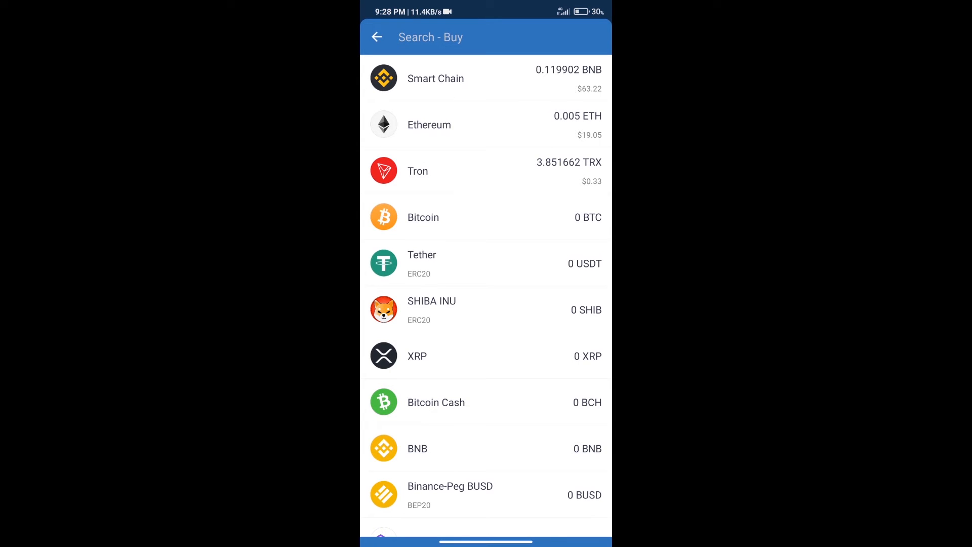
text(bn)
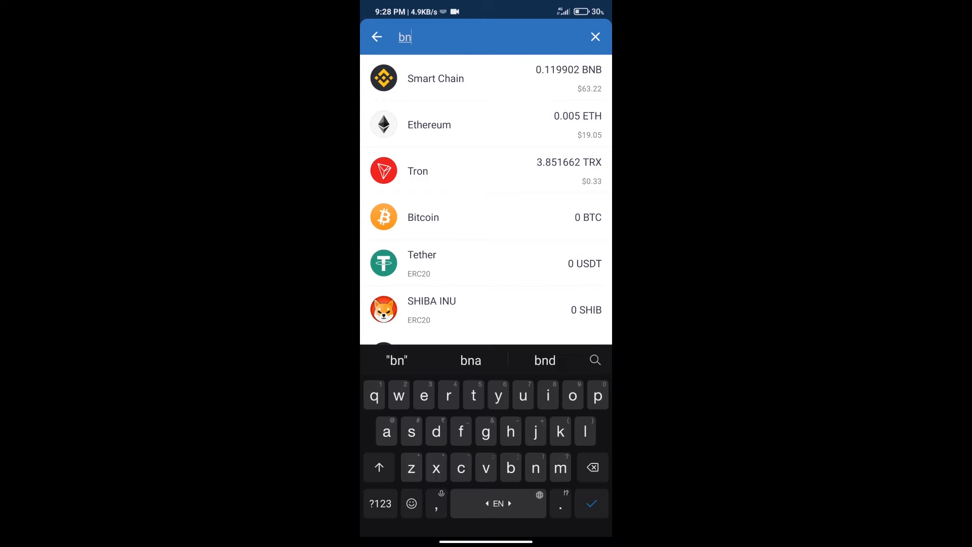
text(b)
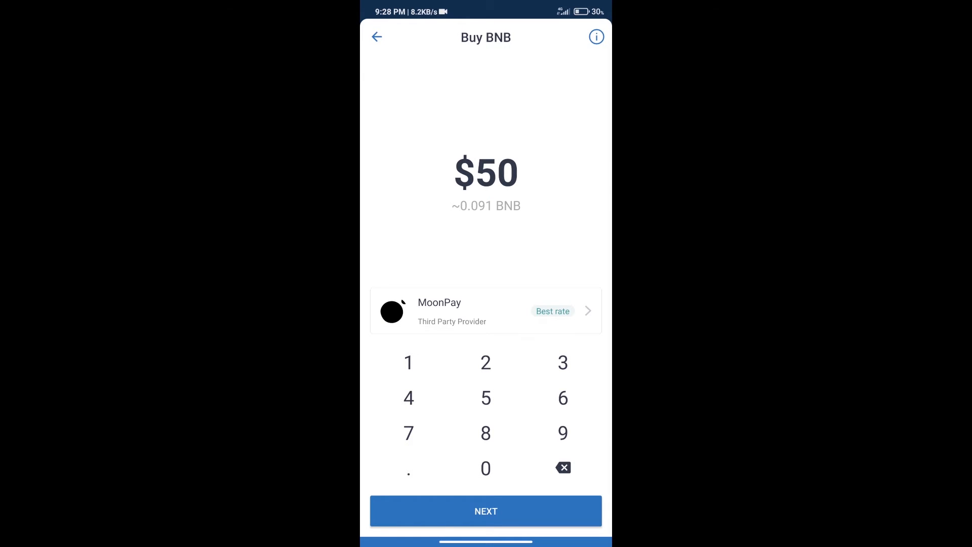
click(376, 38)
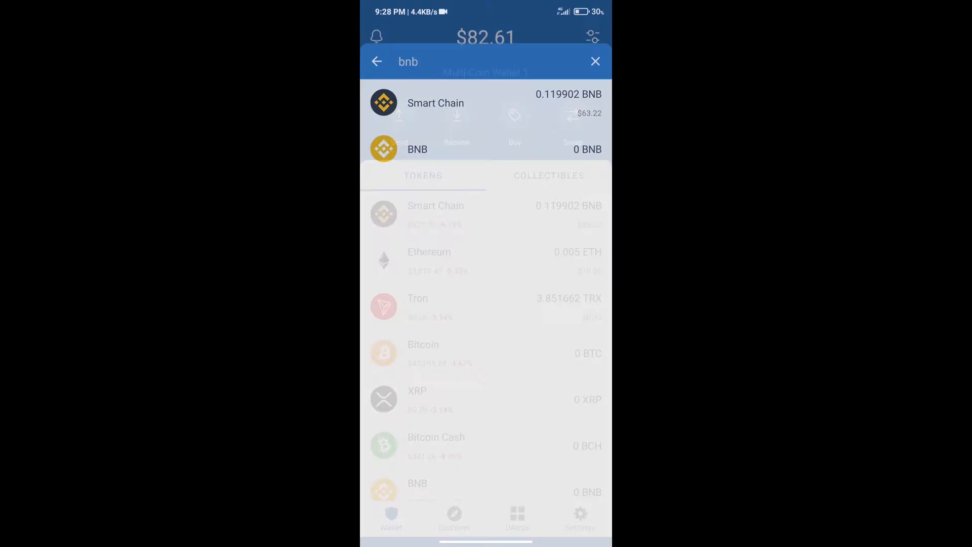
click(594, 62)
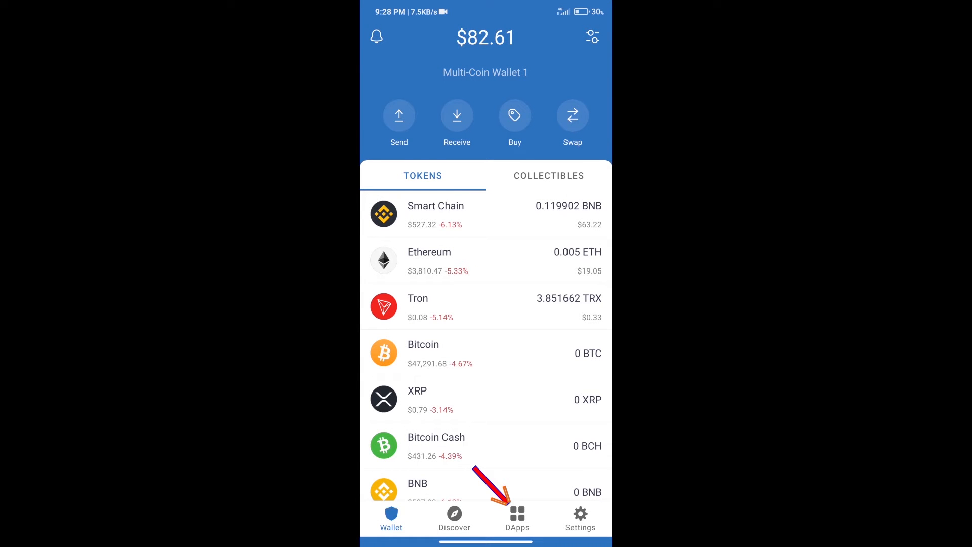
click(516, 518)
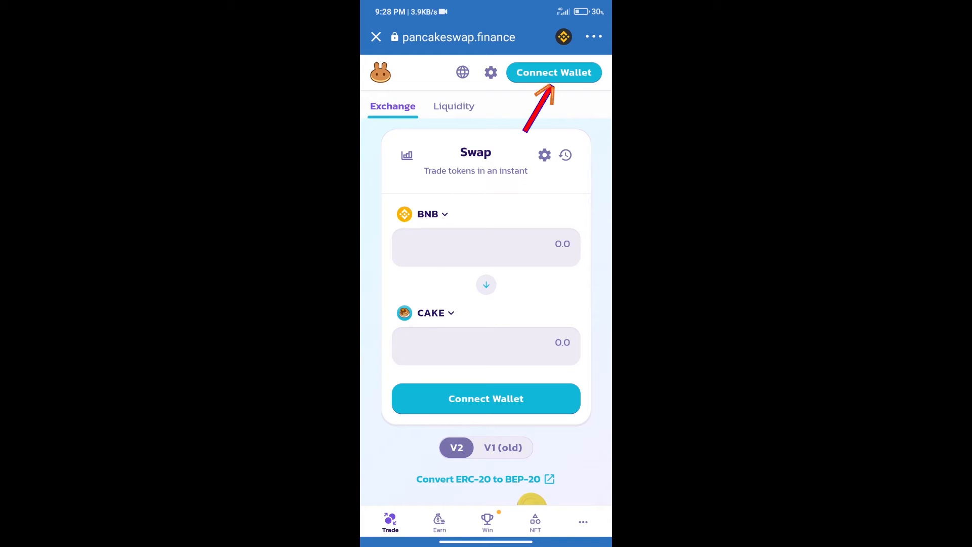
Step: Connect PancakeSwap to Trust Wallet and bring up the receive-token picker
click(553, 72)
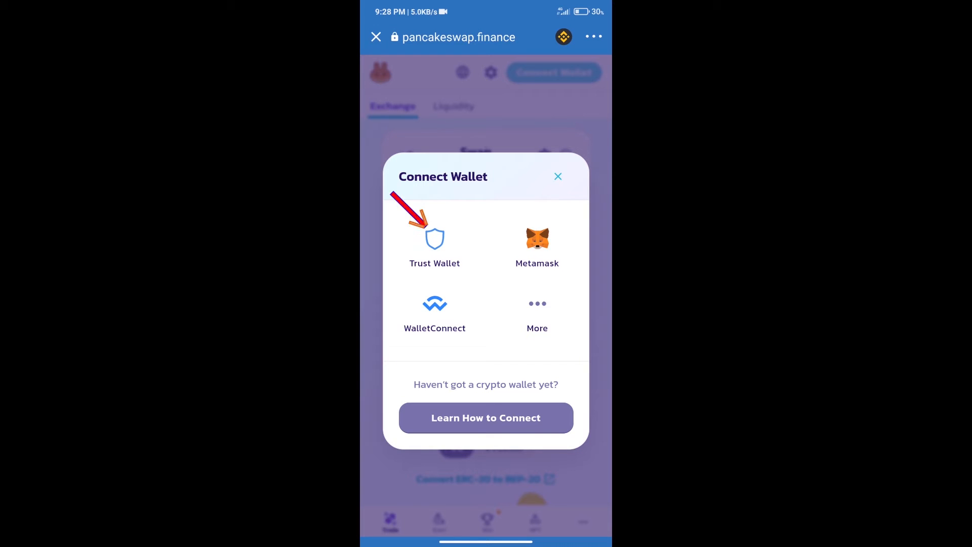
click(557, 176)
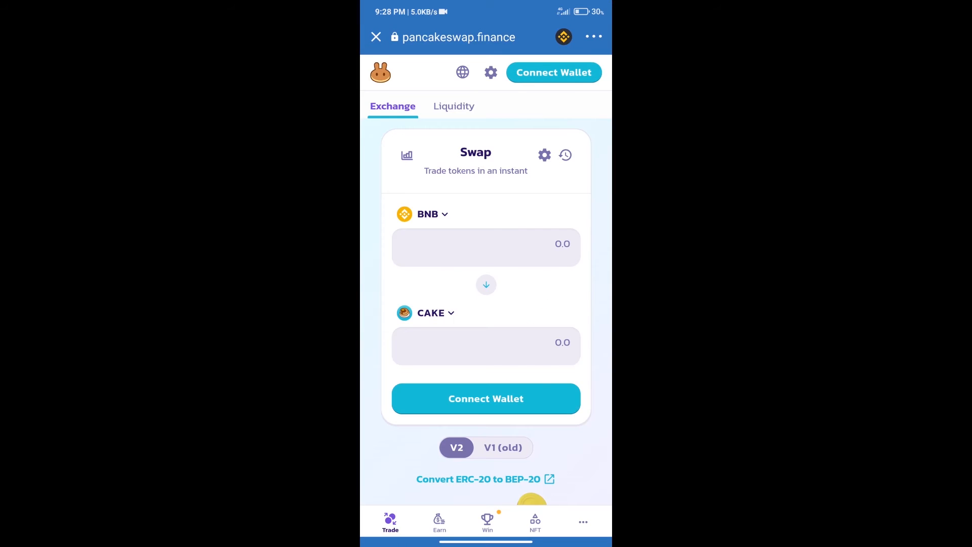
click(553, 72)
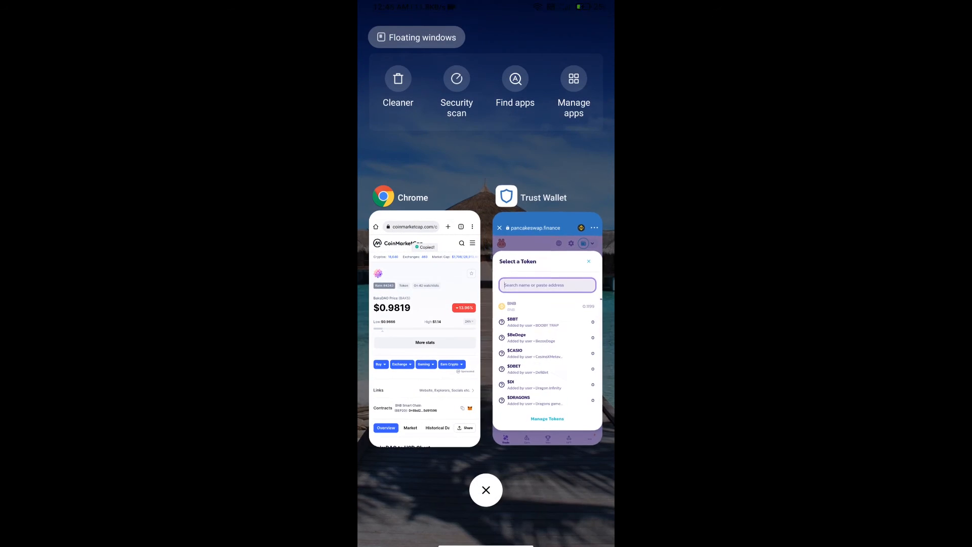
Step: Import the BAKS token by pasting its contract address and set it as the token to receive
click(547, 328)
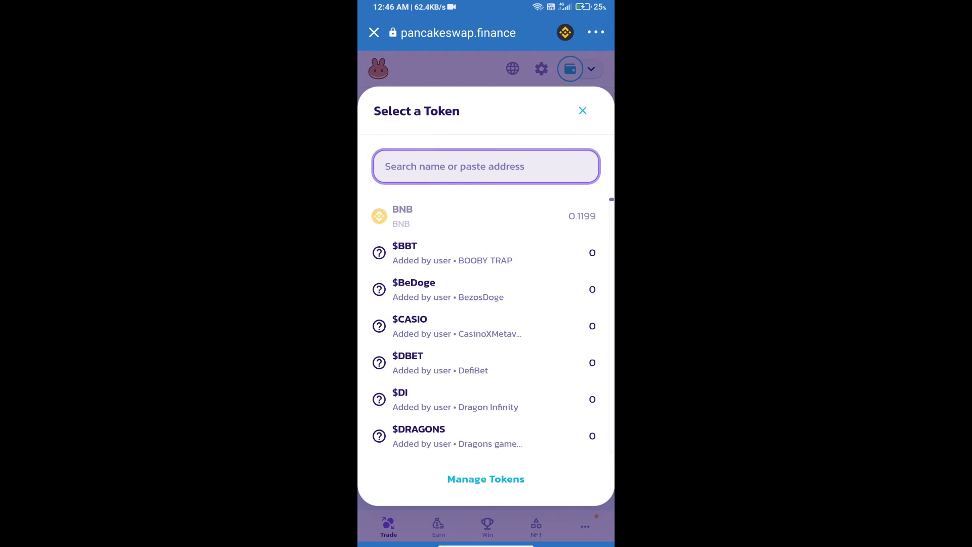
text(C61b4O9587D24d87fb56e88bd84e5D91596)
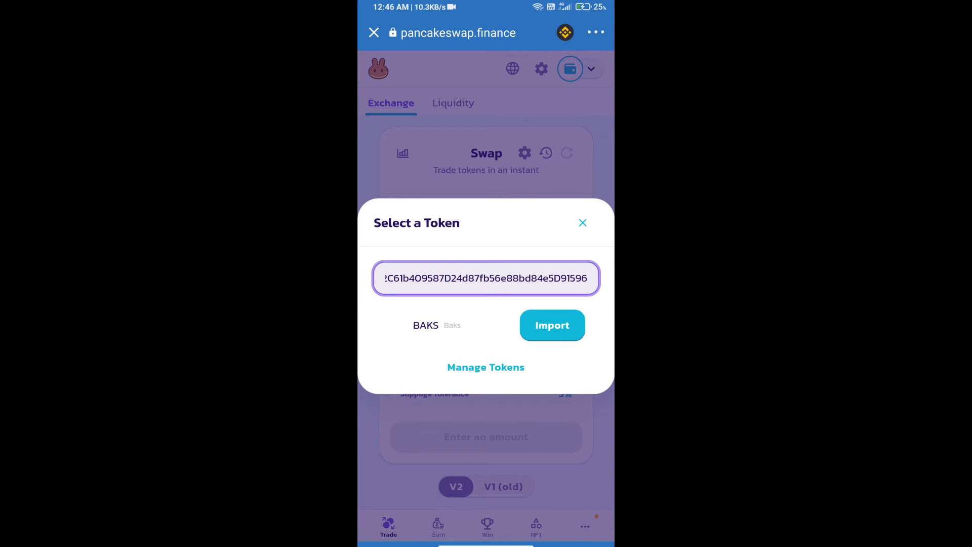
click(551, 325)
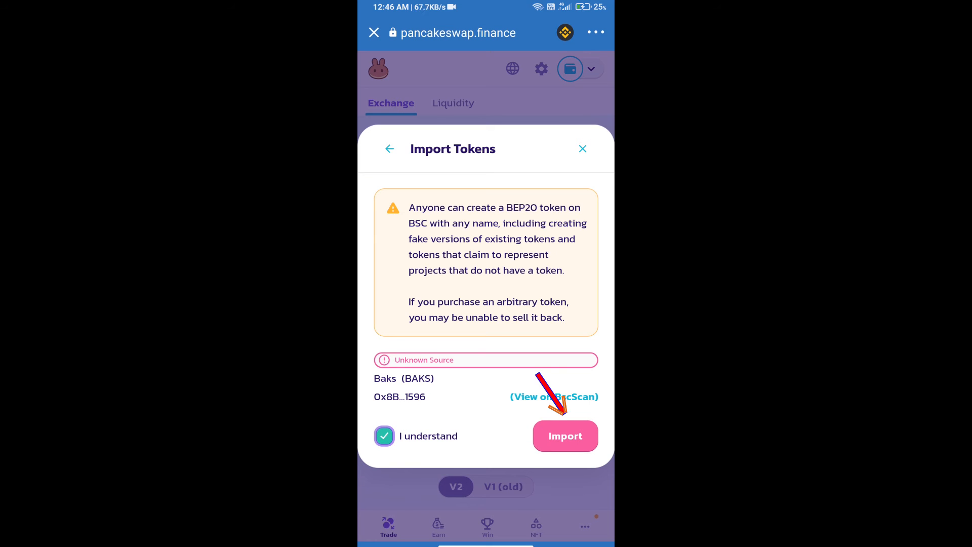
click(565, 435)
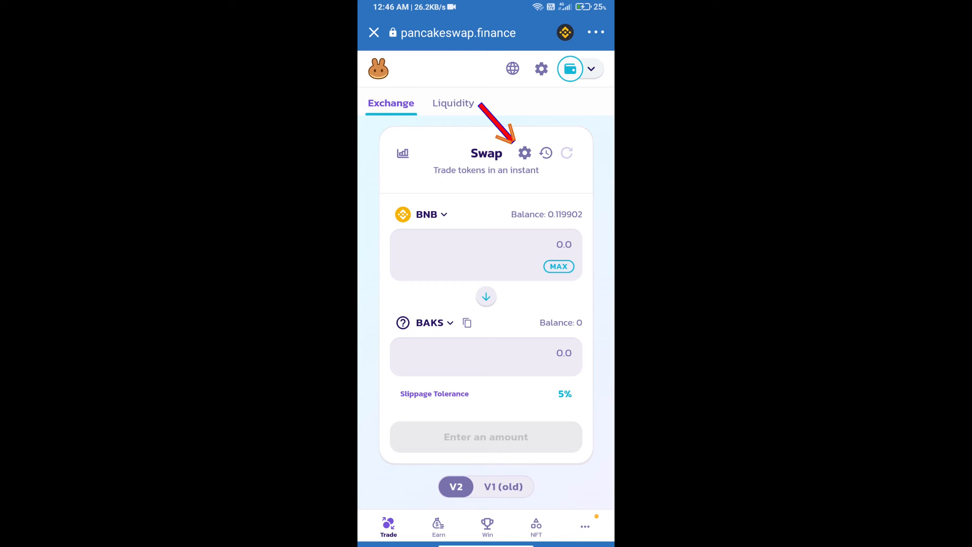
Step: Set slippage tolerance to 1% and enter 0.5 BAKS as the amount to receive
click(524, 153)
text(1)
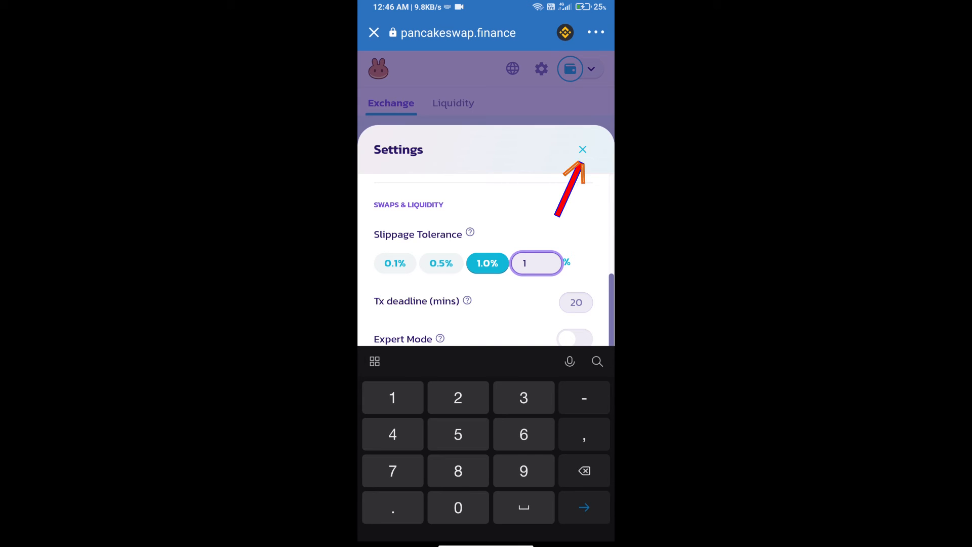
click(581, 150)
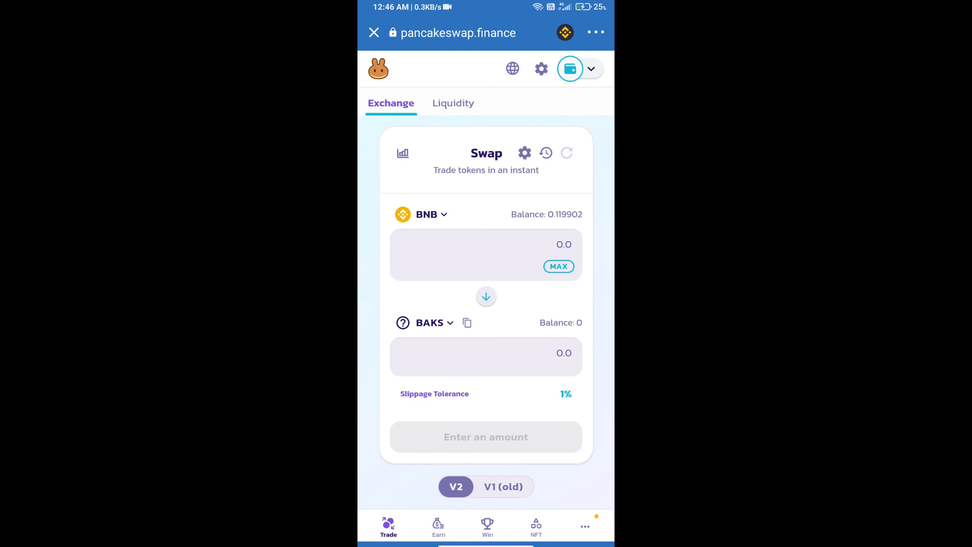
click(486, 356)
text(0.5)
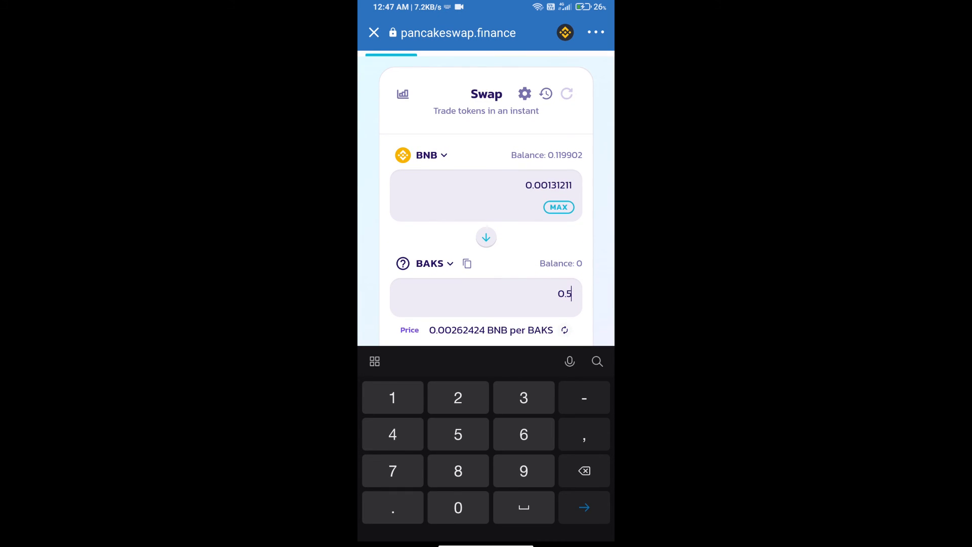
Step: Confirm the swap of 0.00131211 BNB for 0.5 BAKS, sending it to the wallet for approval
scroll(down, 3)
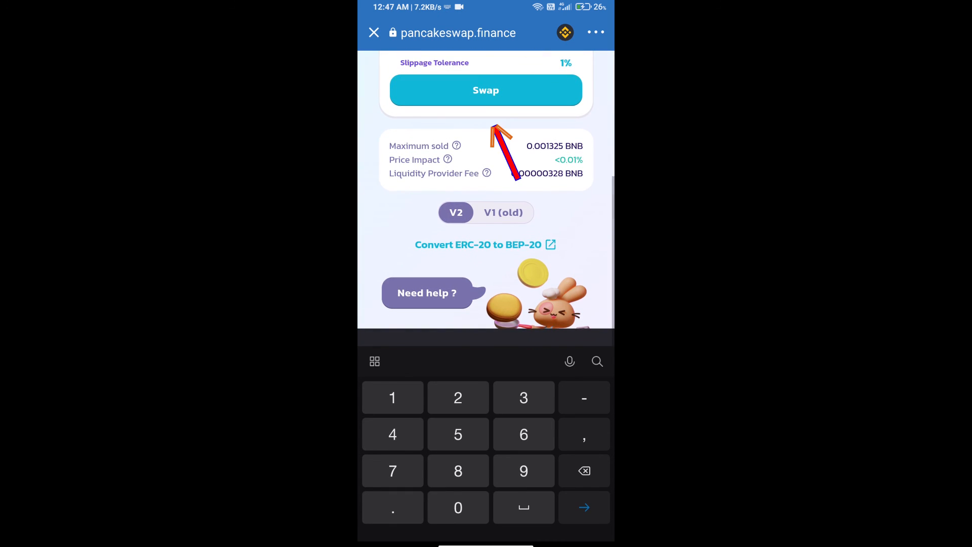
click(485, 90)
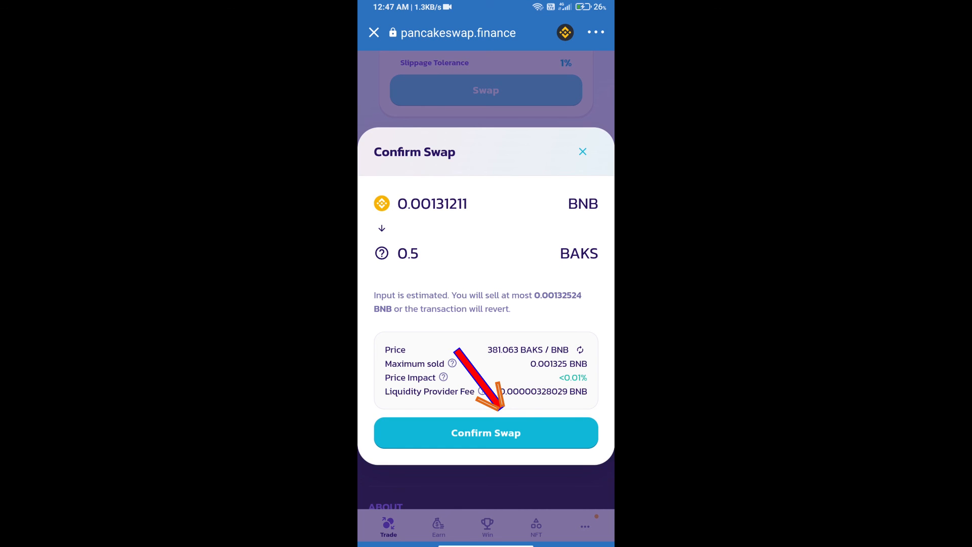
click(486, 433)
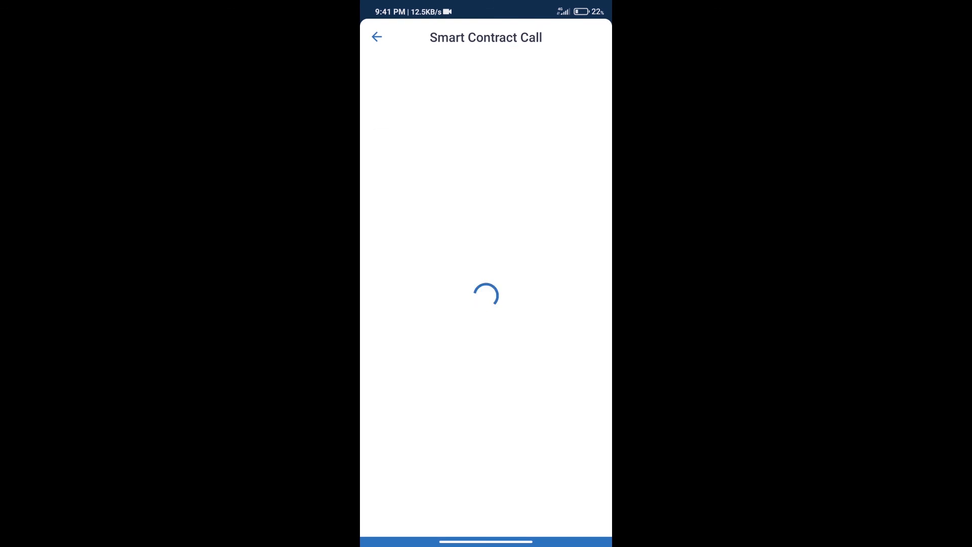